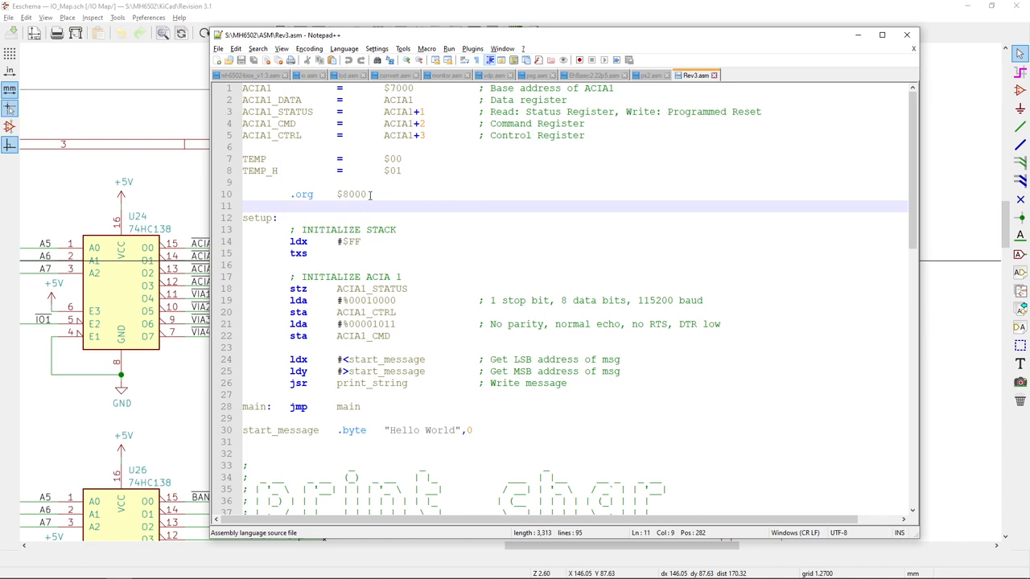
Poke ADDR bits to new addresses so RAM select drops to 0 while ROM and IO read 1.
click(290, 206)
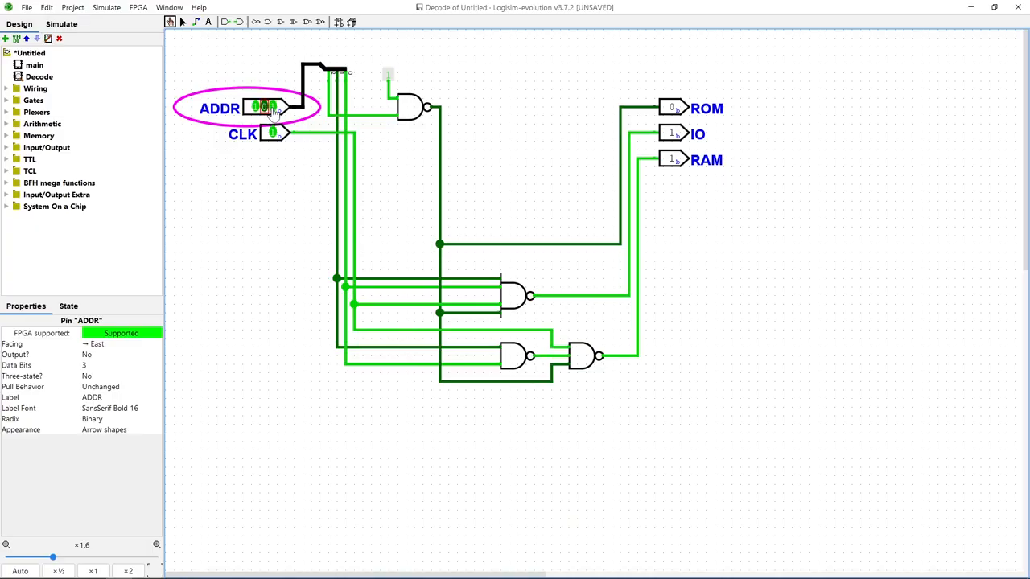
click(265, 106)
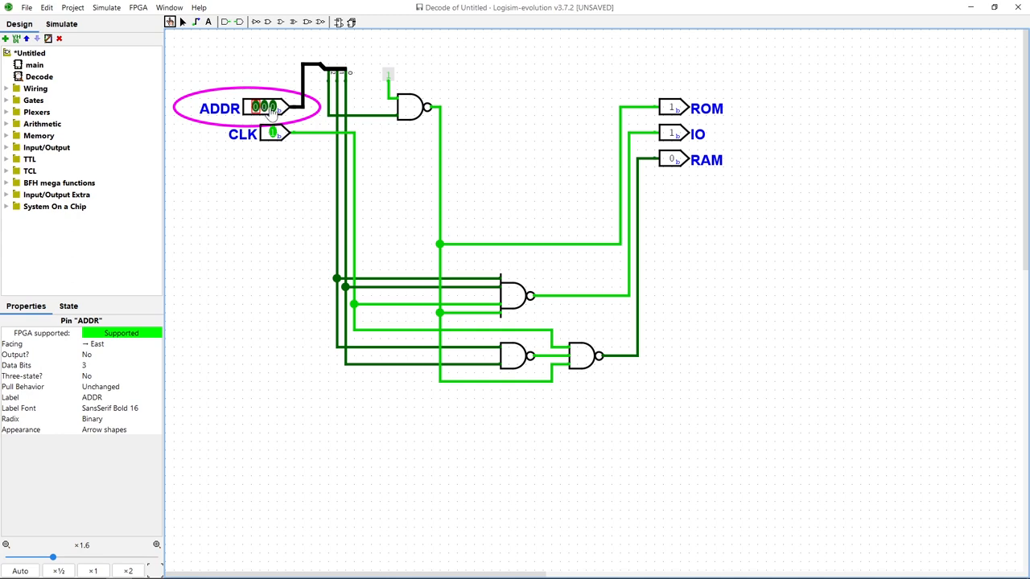
click(272, 106)
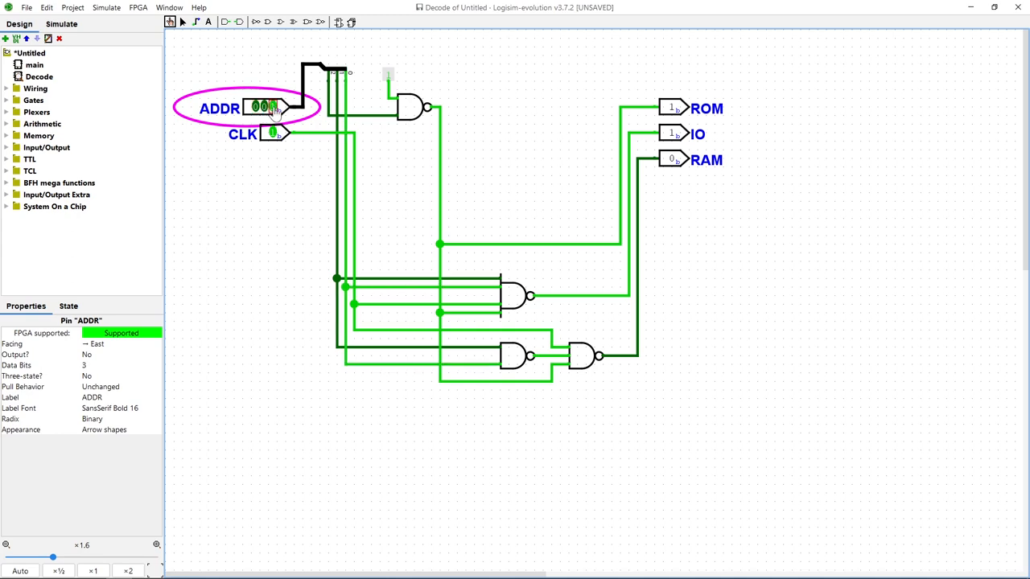
click(264, 106)
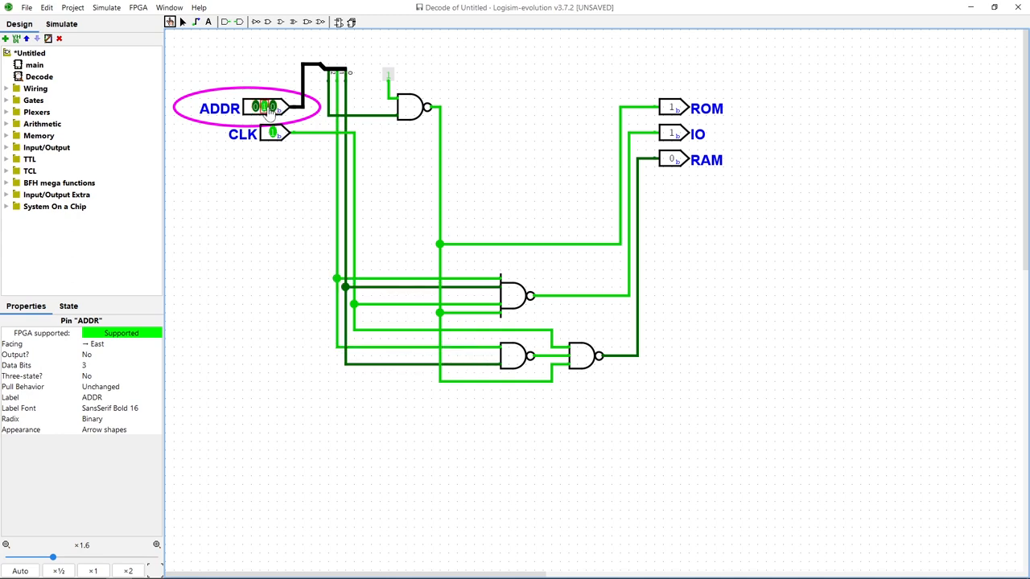